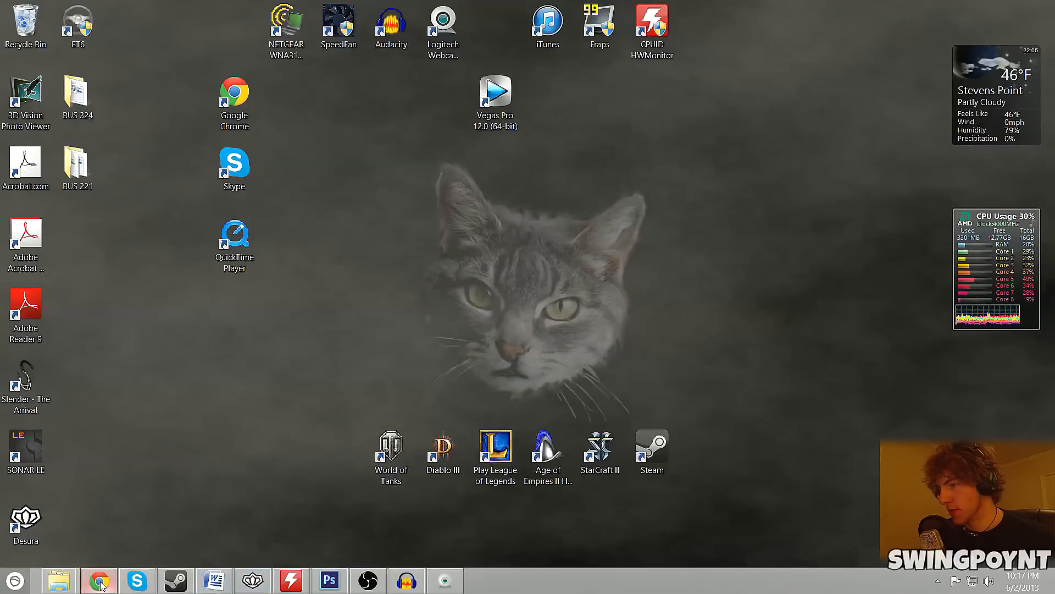
Search Google for "Open broadcaster software" from Chrome and view the results.
left_click(98, 580)
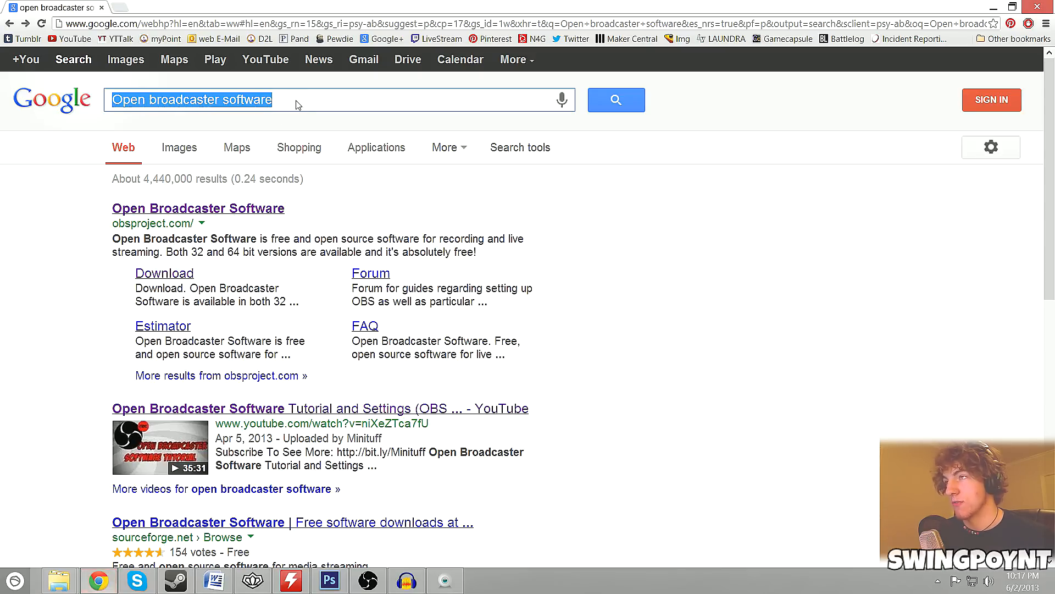
left_click(273, 100)
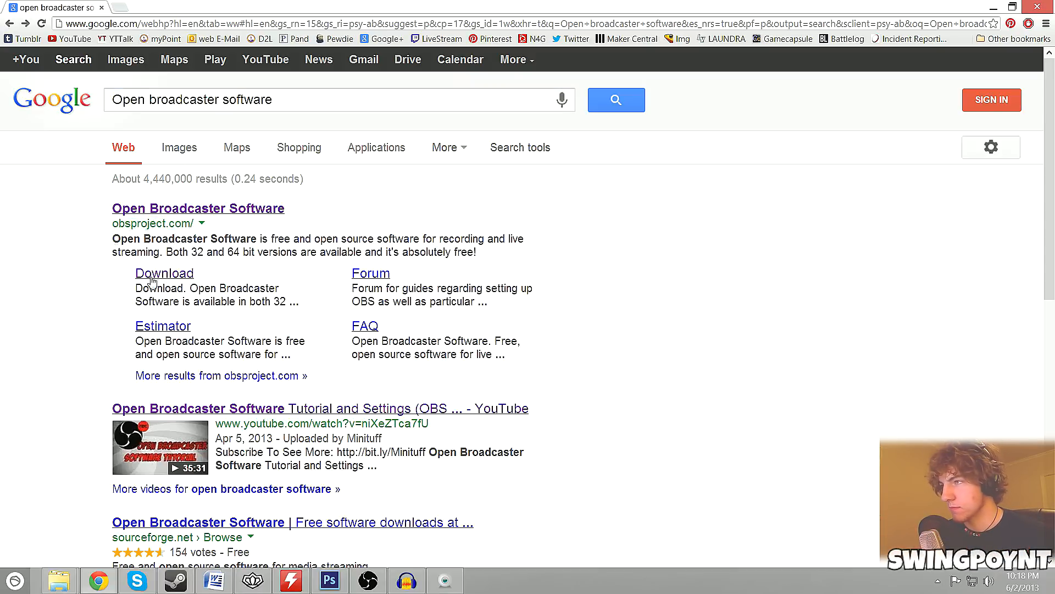
Download the current stable OBS 0.522 Beta binaries zip via the Download page.
left_click(164, 273)
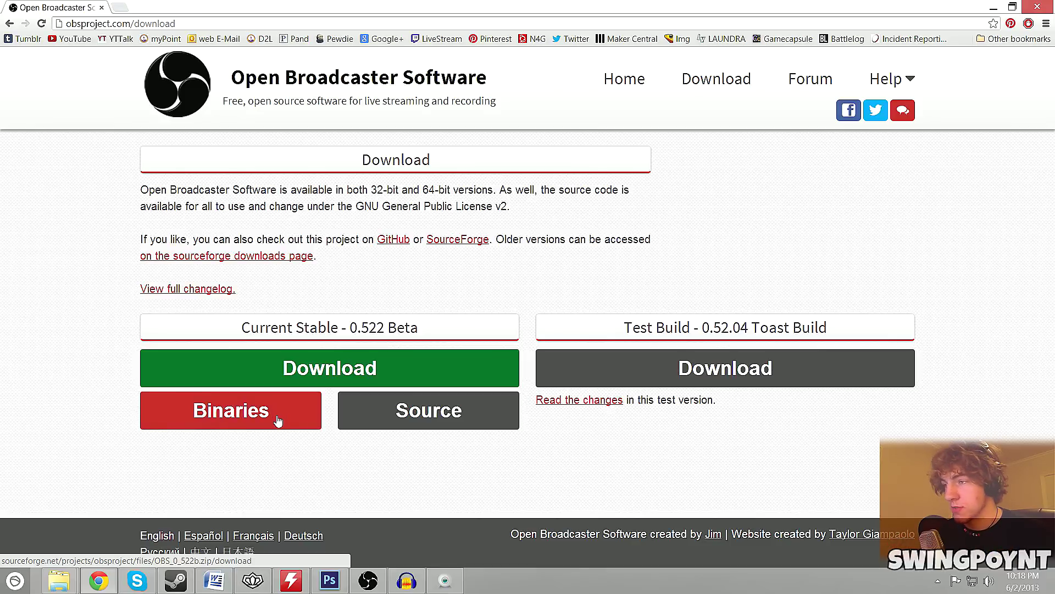
left_click(230, 410)
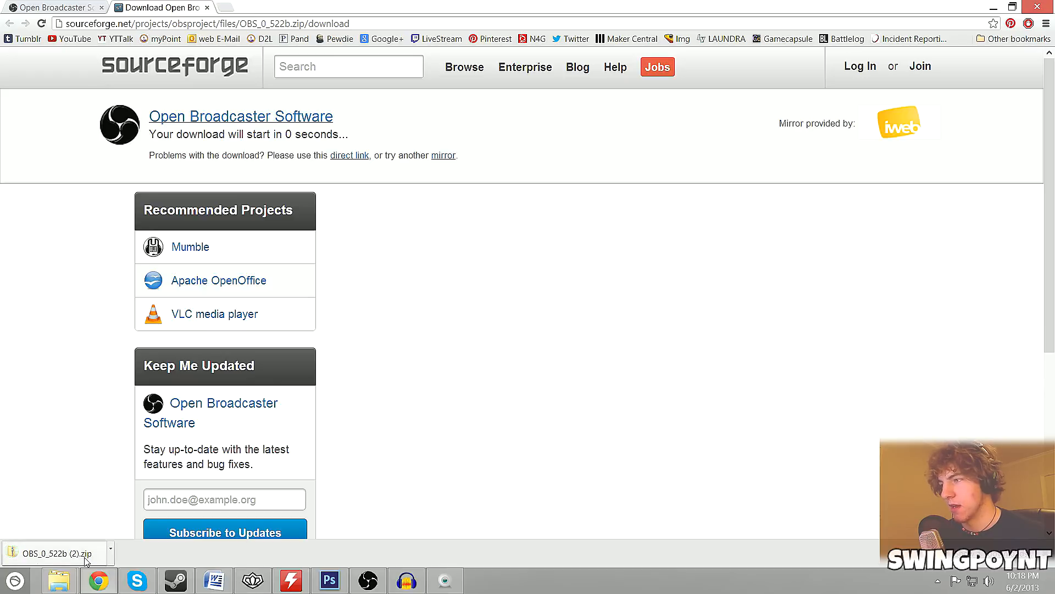
Extract all files from the downloaded OBS zip and show the OBS_0_522b folder.
left_click(54, 553)
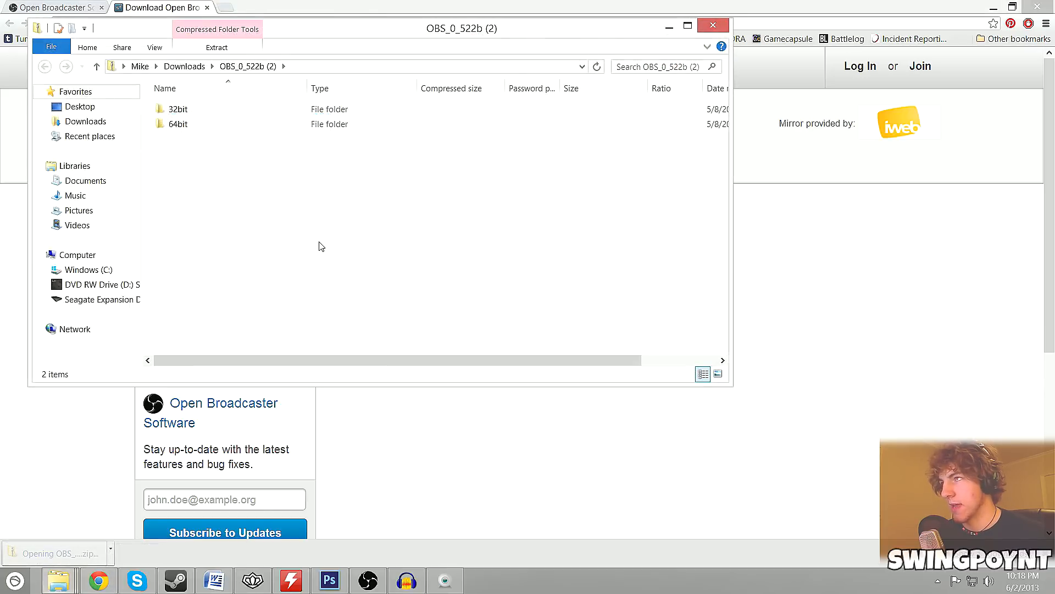
mouse_move(250, 226)
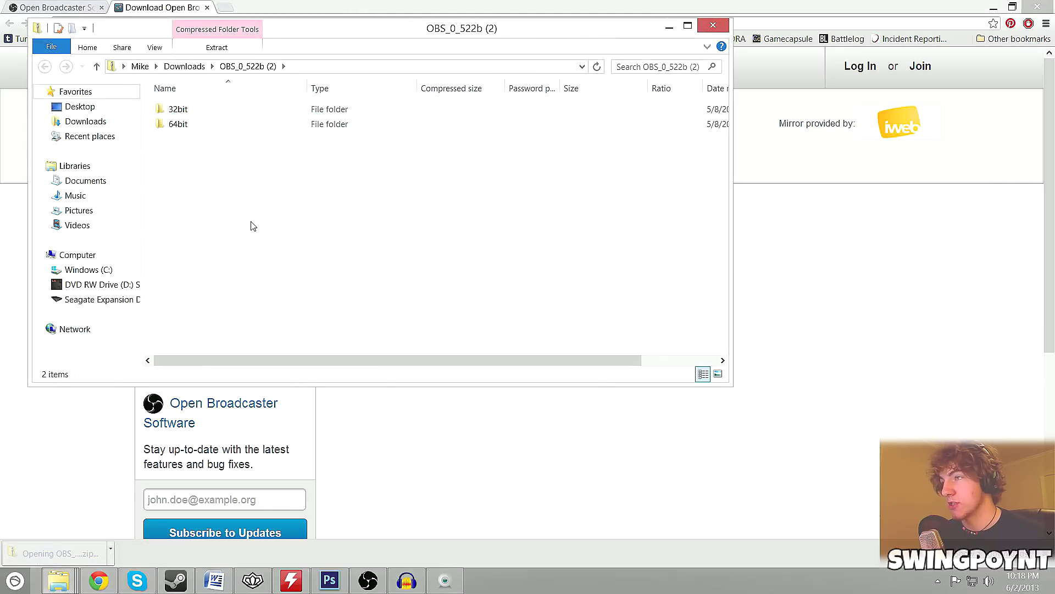
right_click(252, 225)
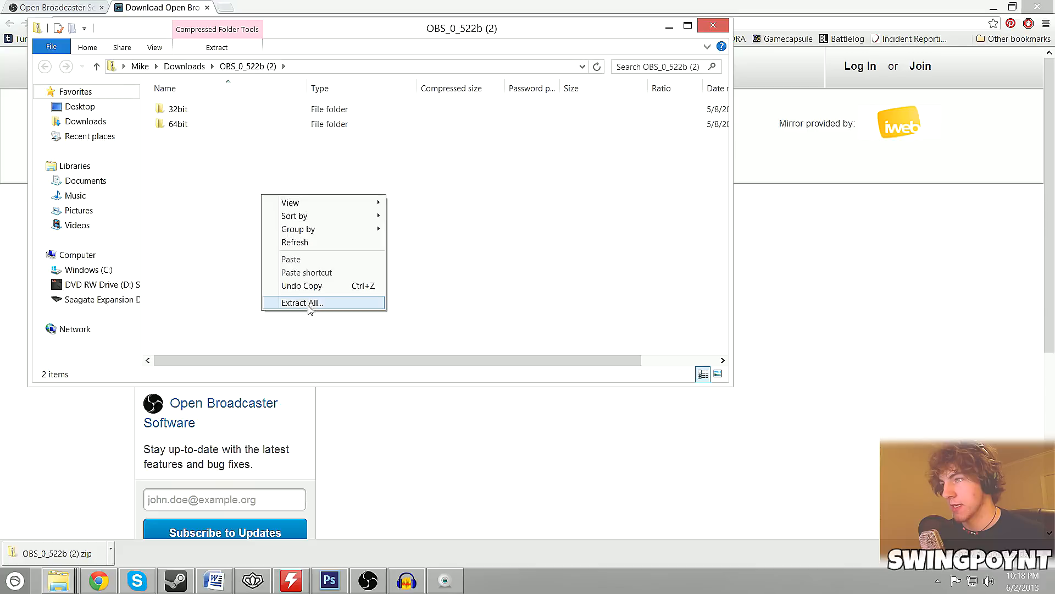
left_click(301, 302)
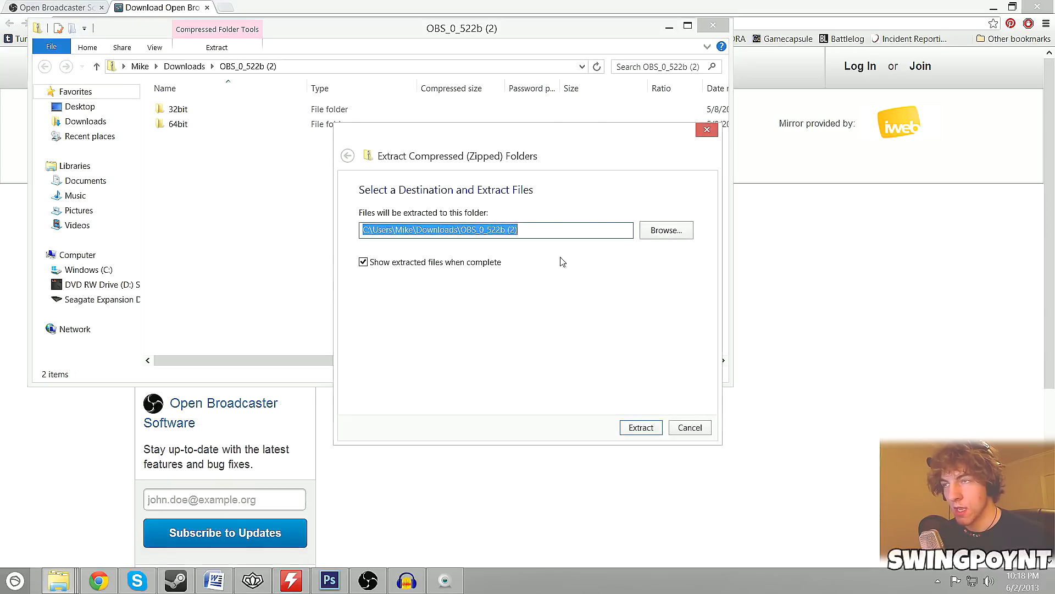
mouse_move(600, 256)
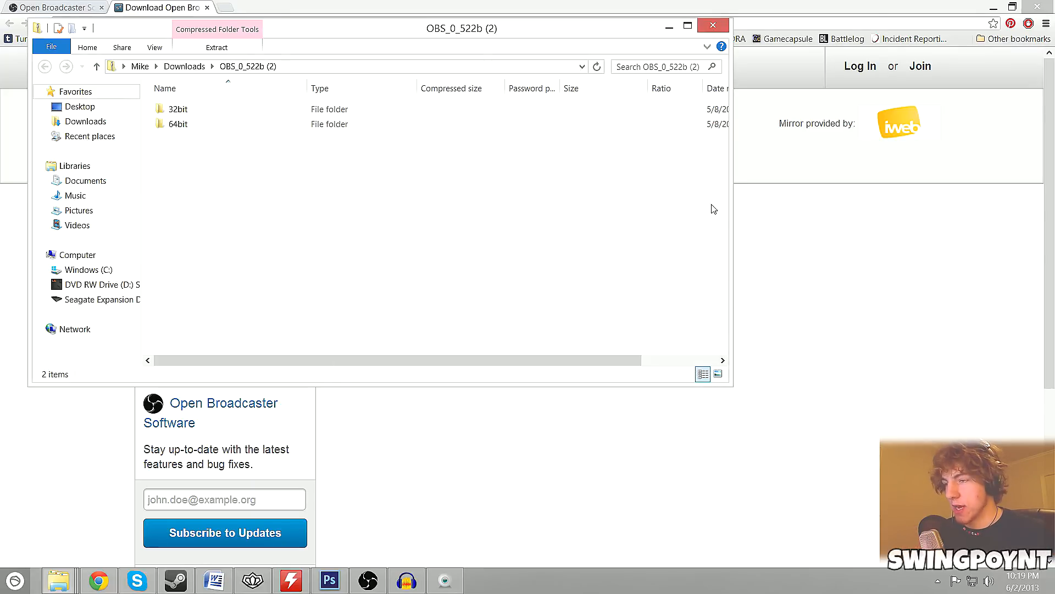
mouse_move(57, 579)
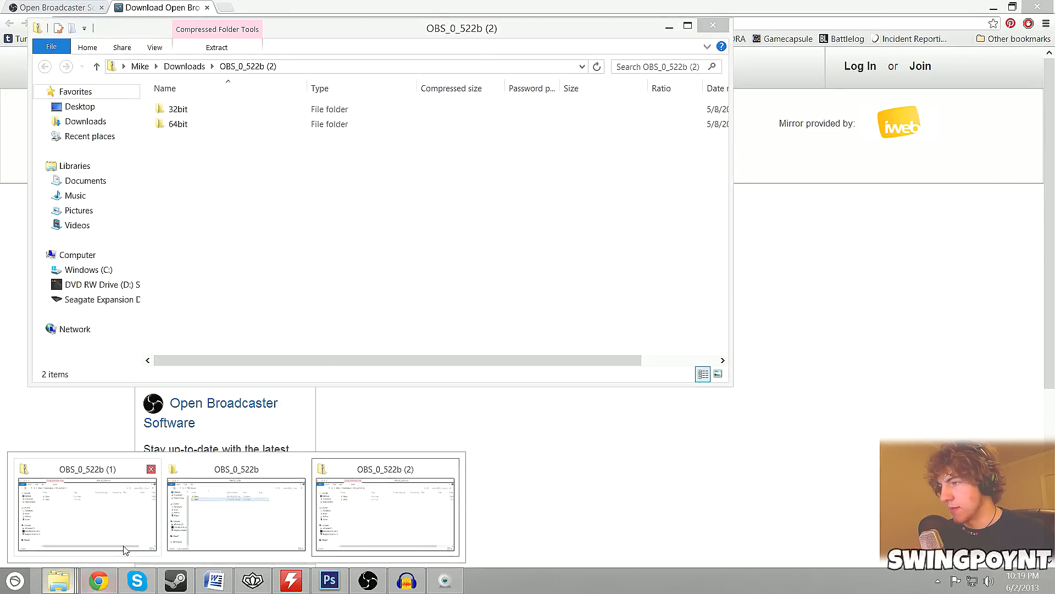
left_click(236, 514)
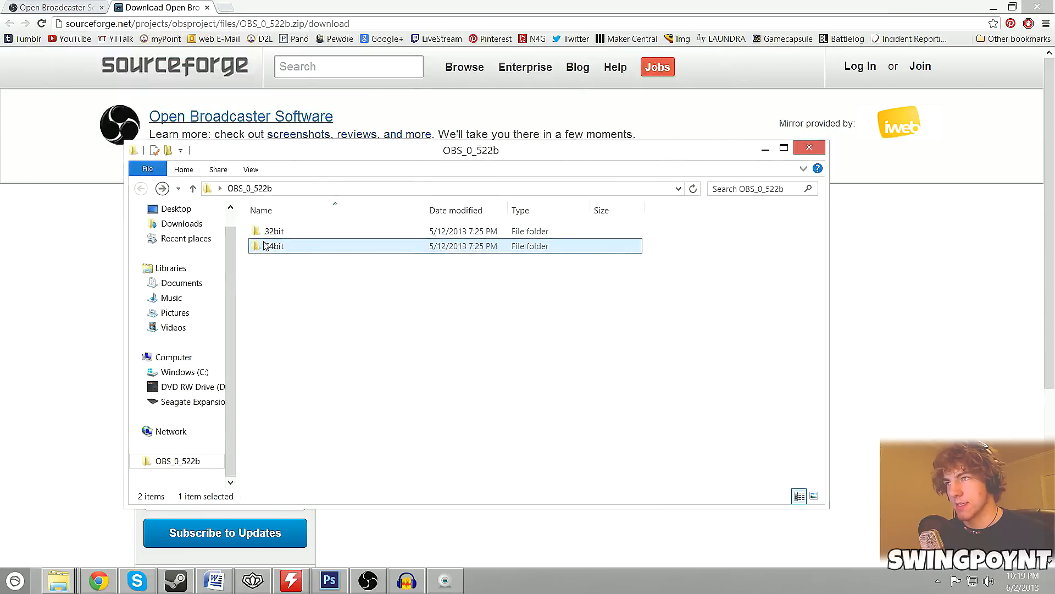
Launch OBS.exe from the 64bit folder.
double_click(271, 246)
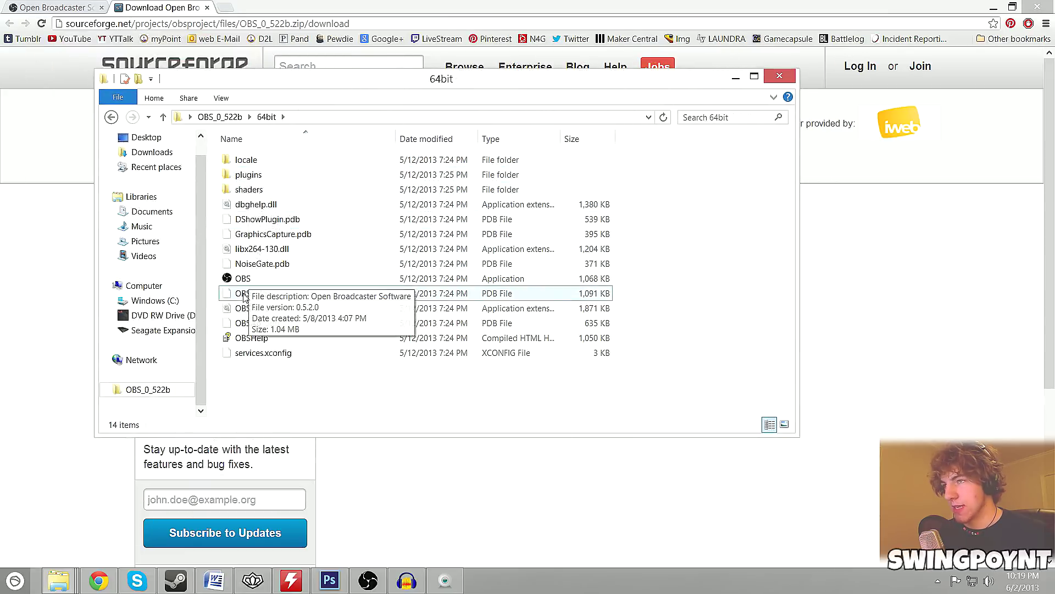
left_click(242, 278)
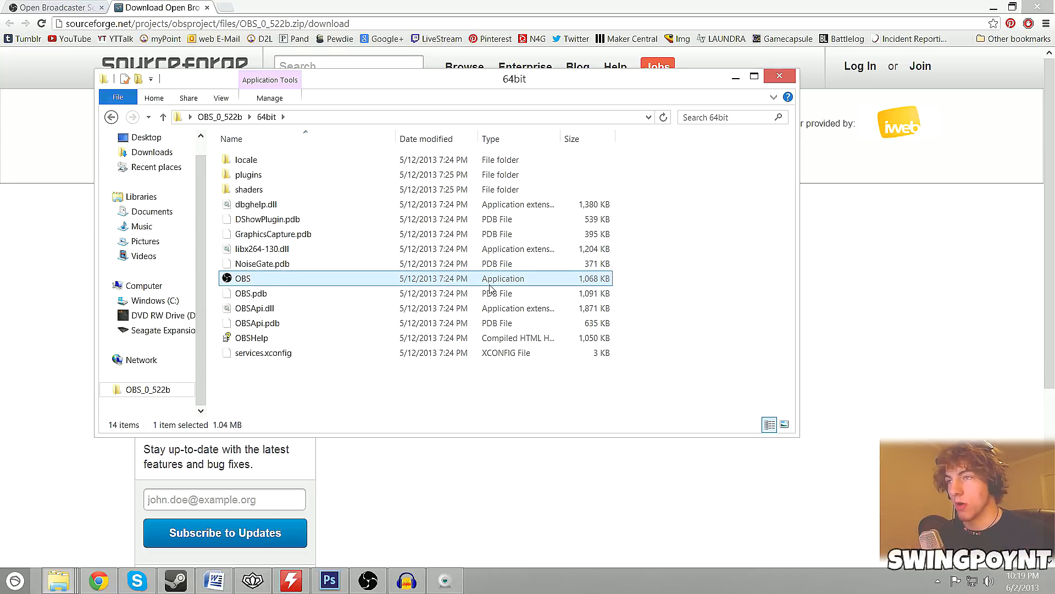
mouse_move(292, 278)
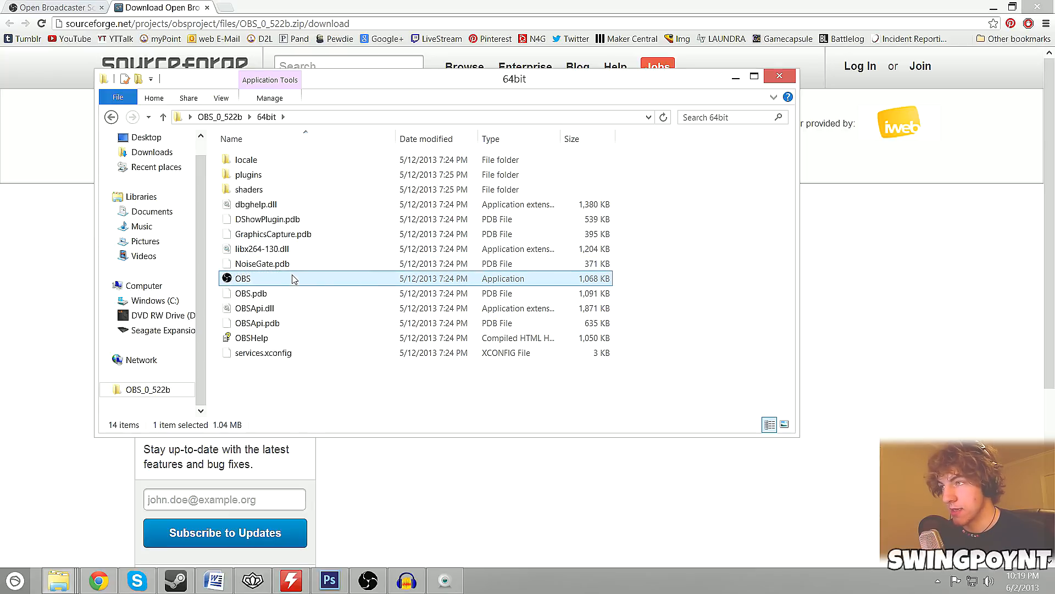
mouse_move(735, 76)
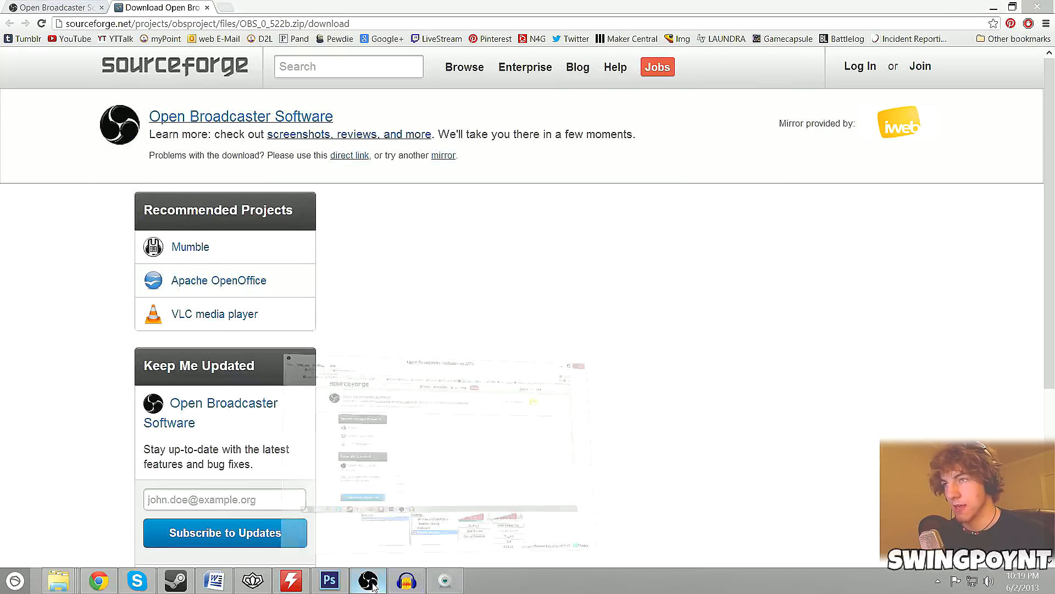
Add a new scene named Tutorial beneath Age of Empires Stream.
left_click(368, 579)
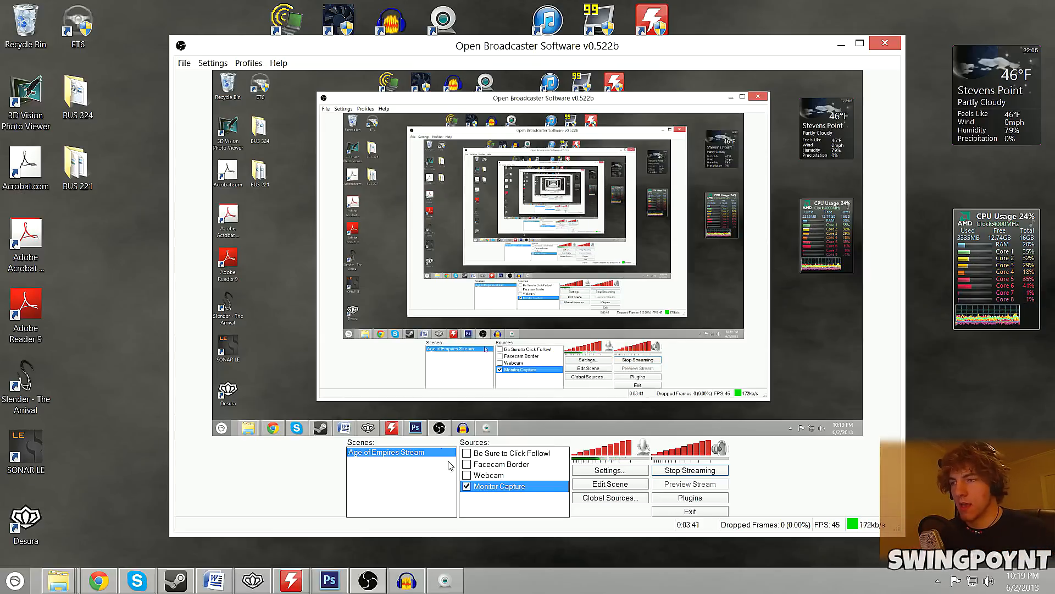
right_click(384, 452)
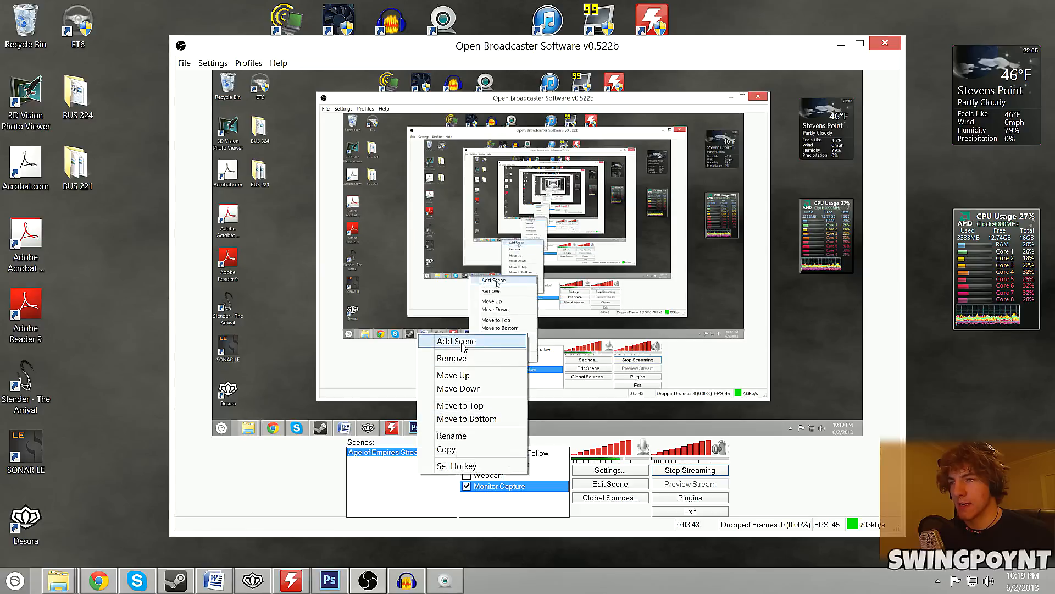
mouse_move(471, 359)
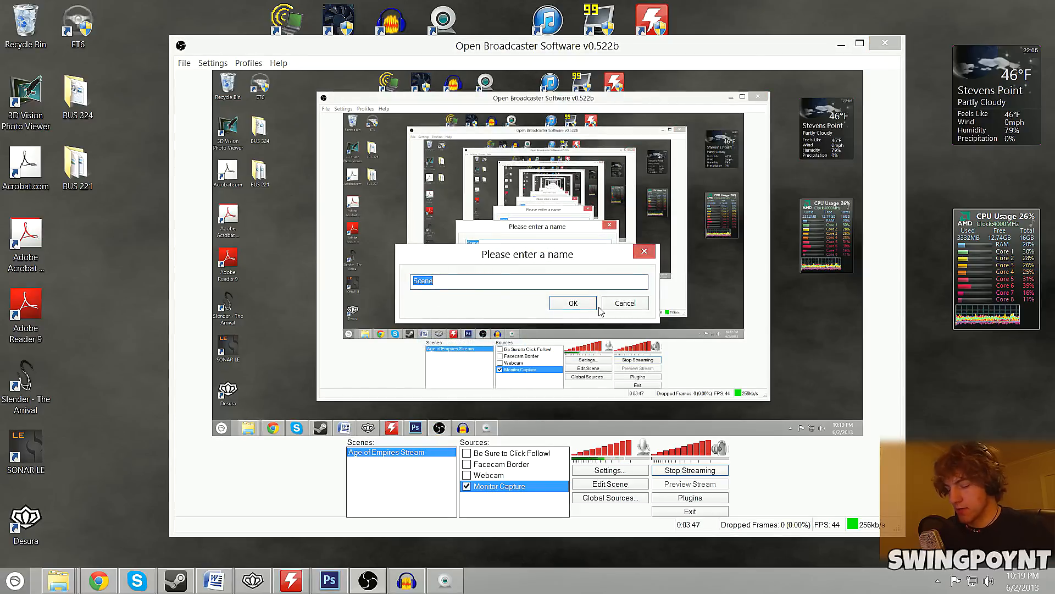
type("Tutorial")
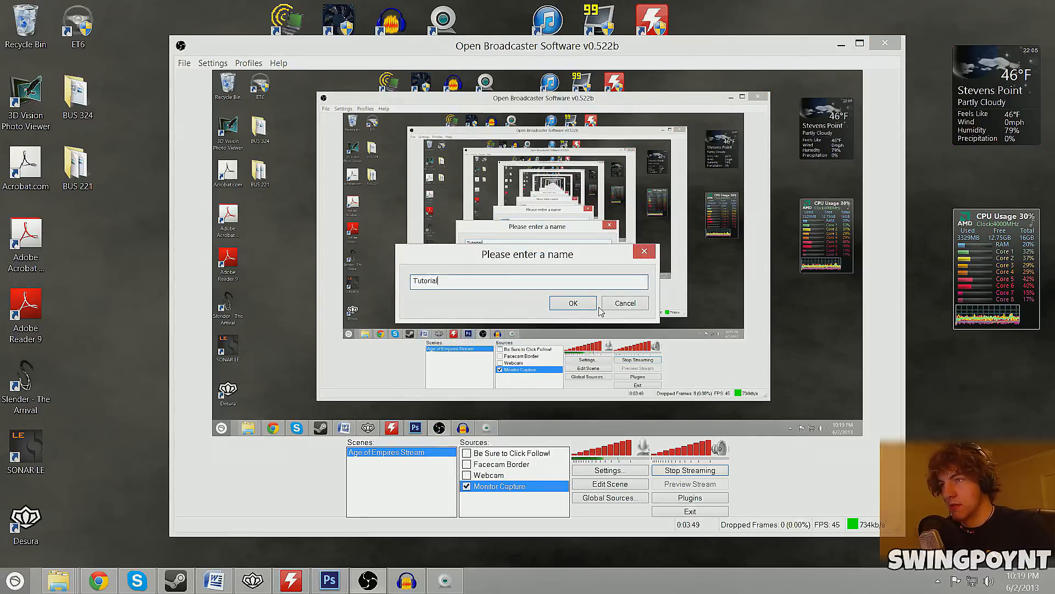
left_click(573, 304)
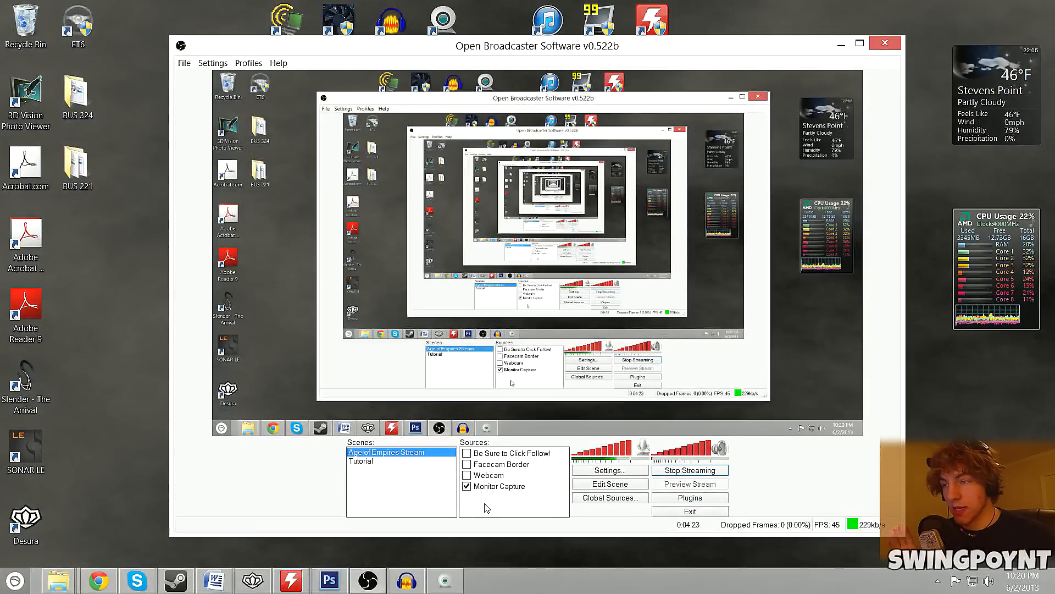
Add a Monitor Capture source named Monitor Capture 2 with default properties.
left_click(513, 512)
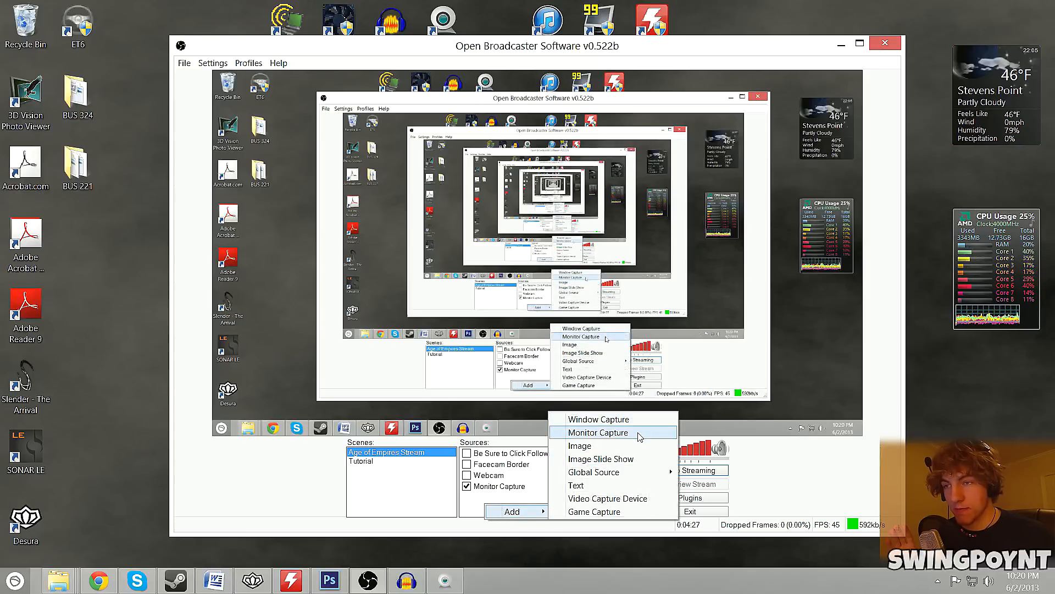
left_click(598, 432)
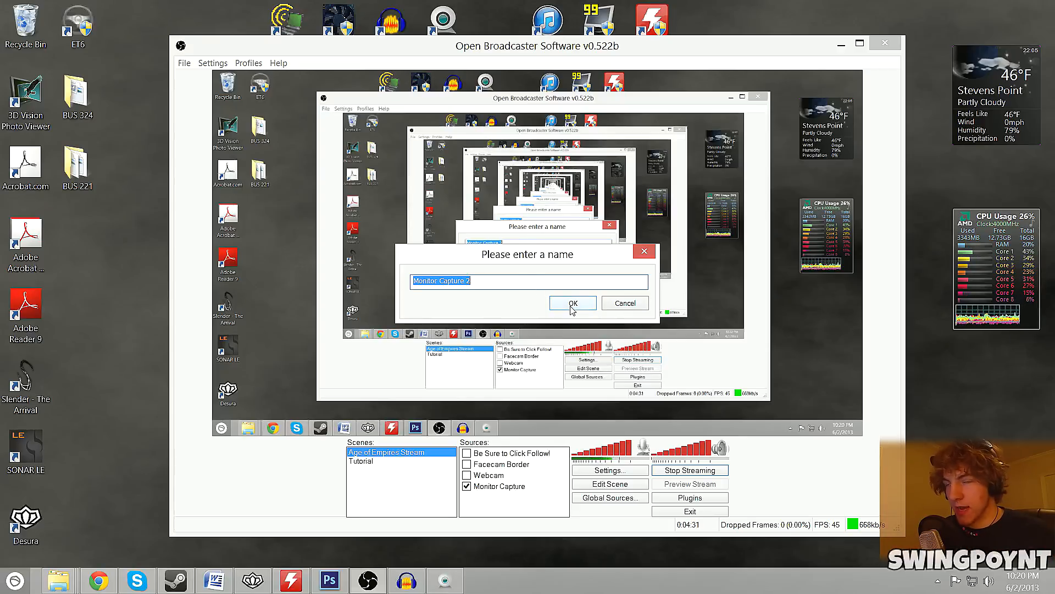
left_click(573, 303)
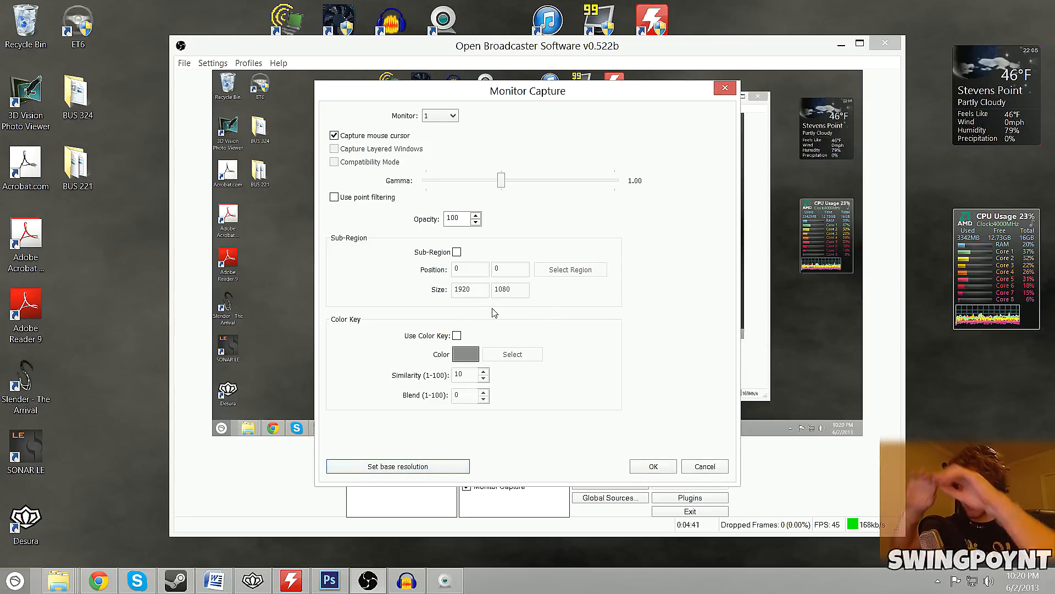
mouse_move(709, 450)
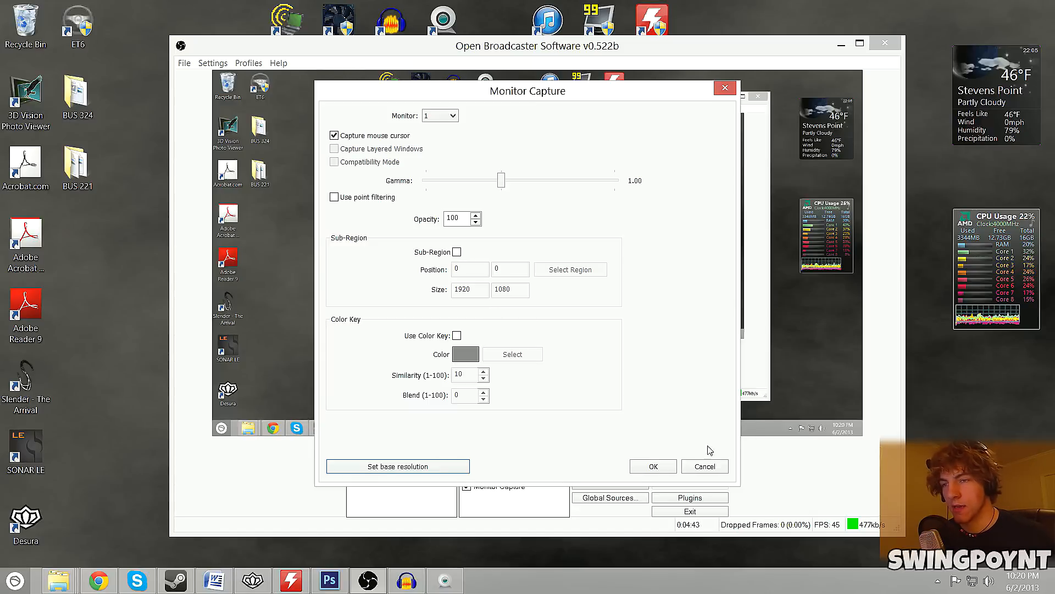
left_click(652, 466)
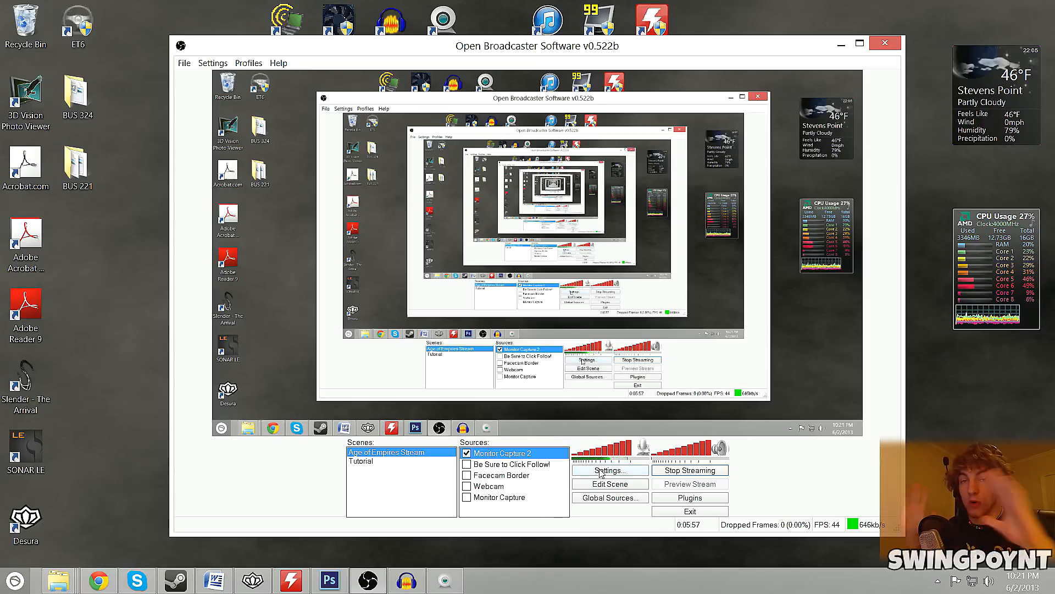
In Broadcast Settings, preview Live Stream mode then keep File Output Only.
left_click(607, 469)
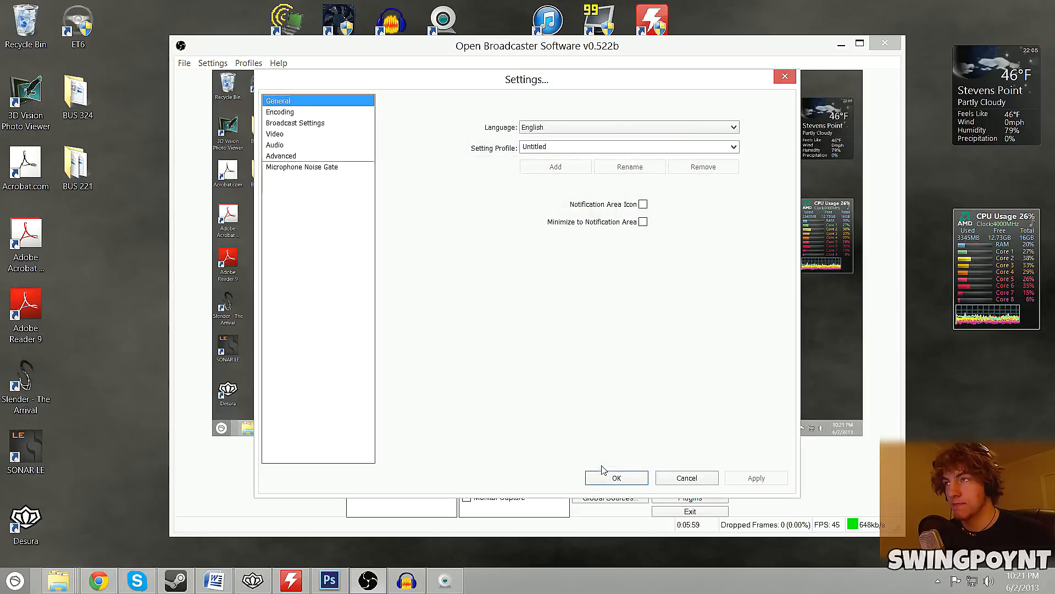
left_click(295, 122)
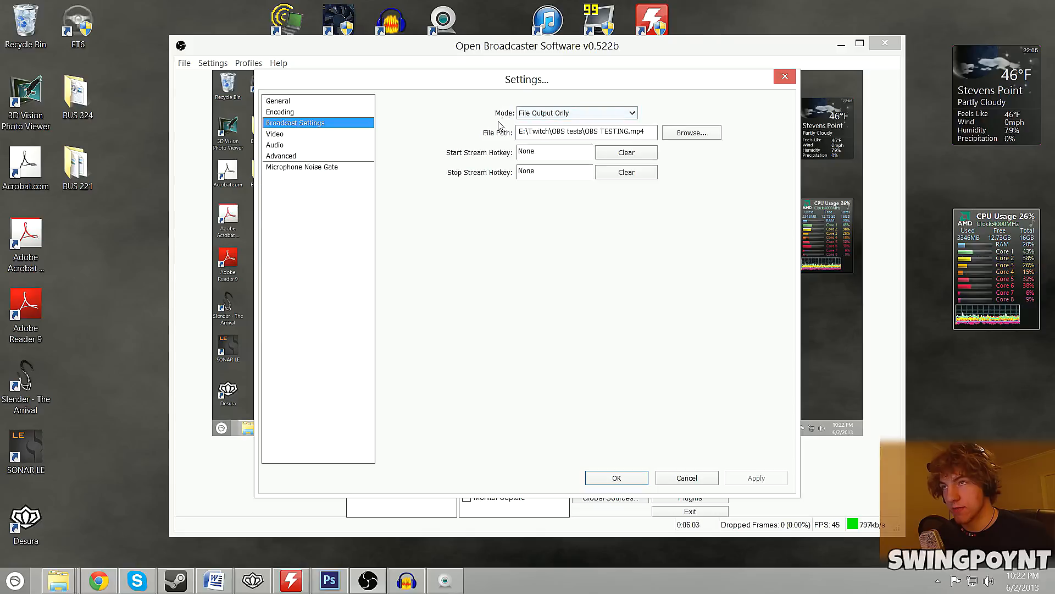
left_click(629, 113)
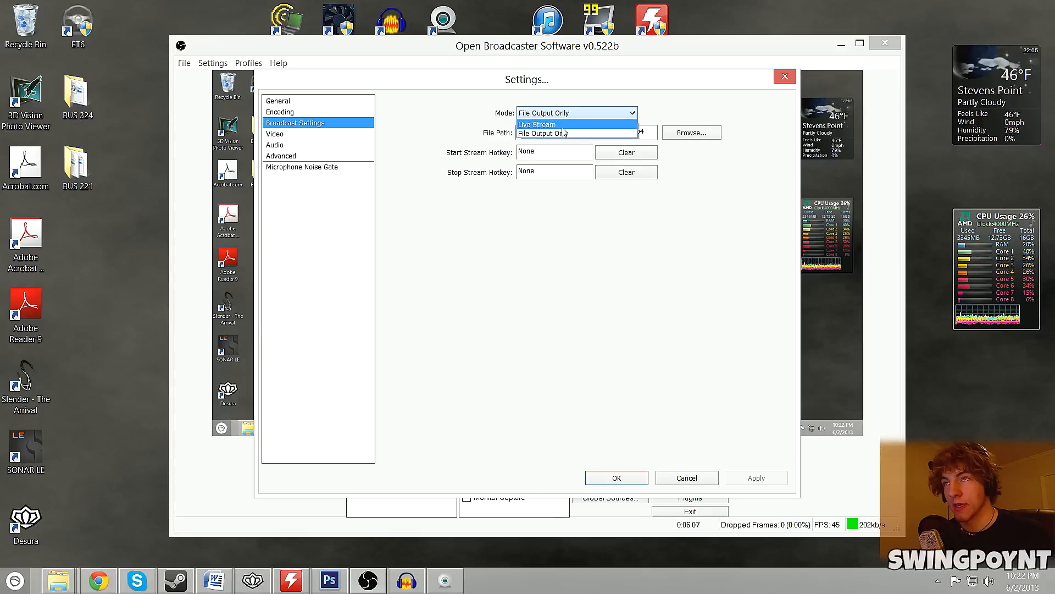
left_click(537, 124)
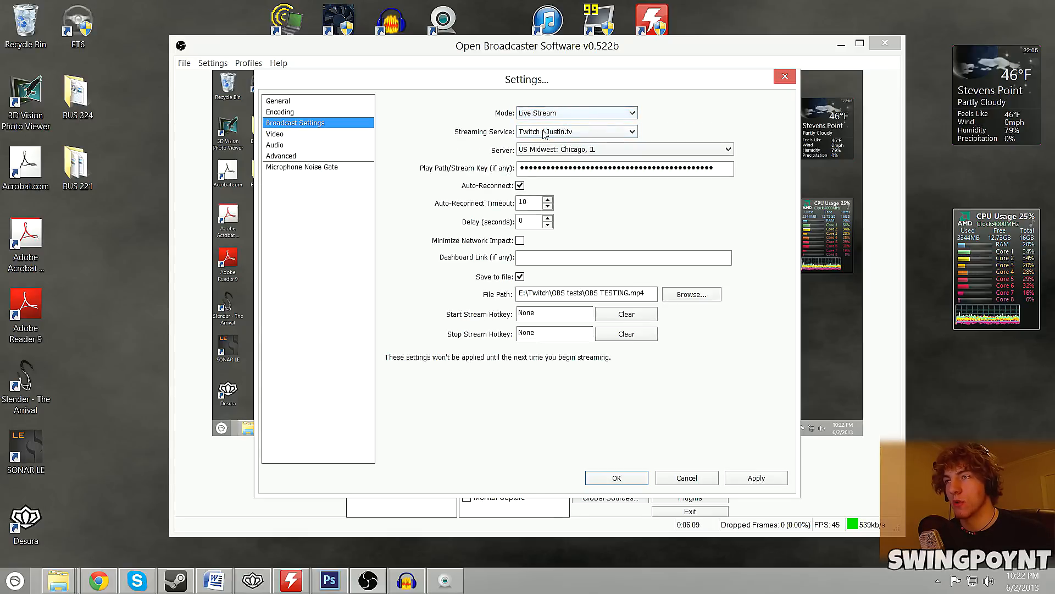
mouse_move(513, 377)
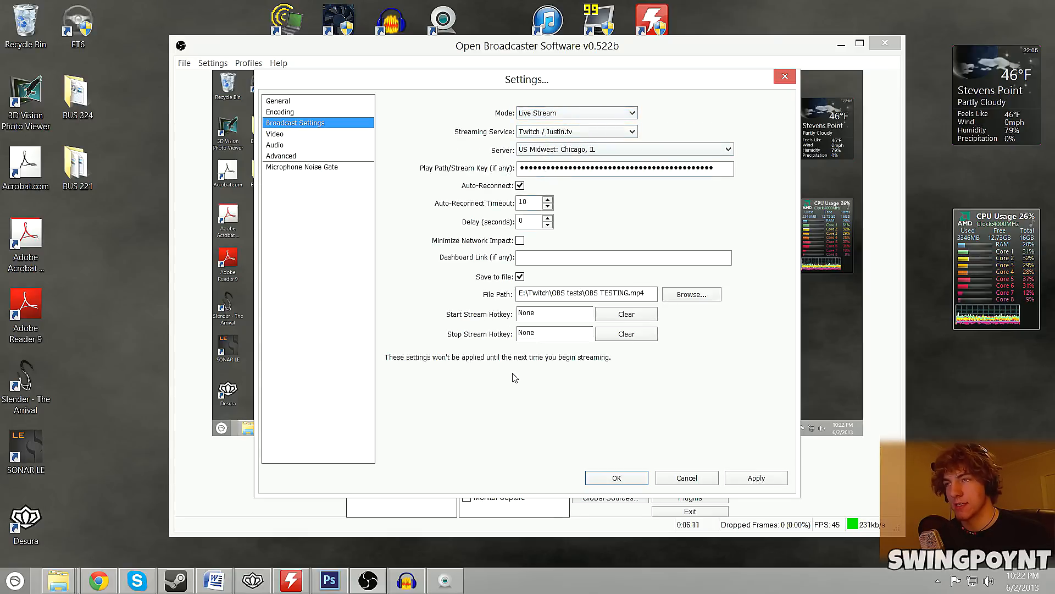
left_click(575, 112)
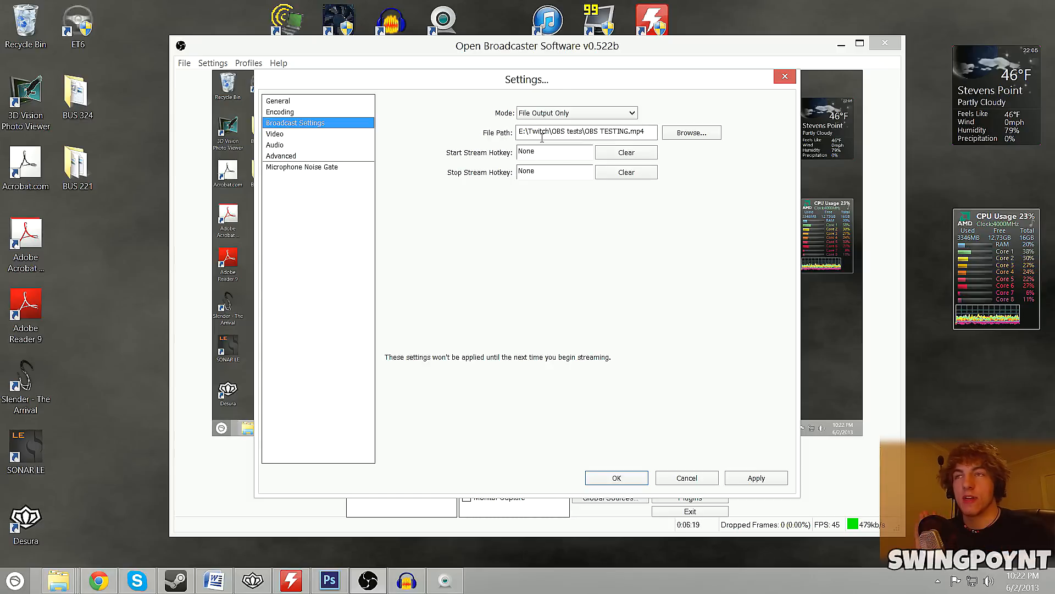
left_click(691, 132)
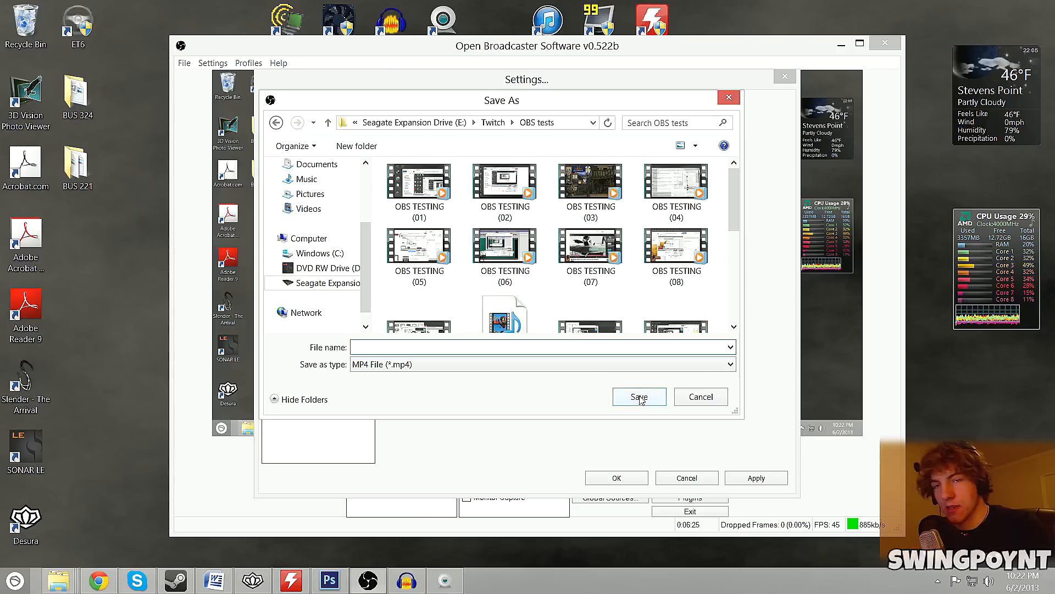
type("T")
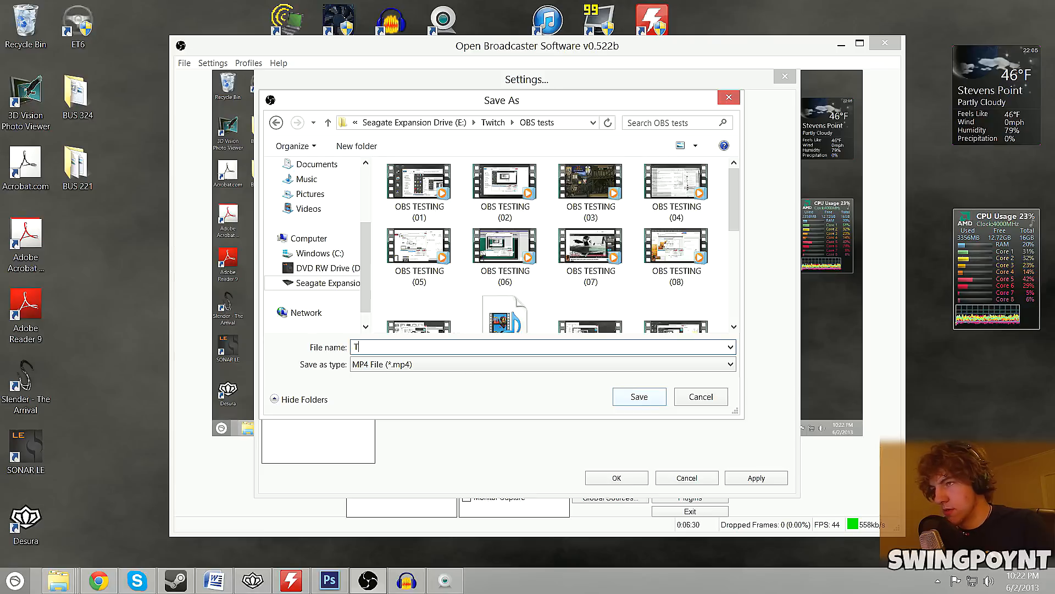
type("Tutorial Video")
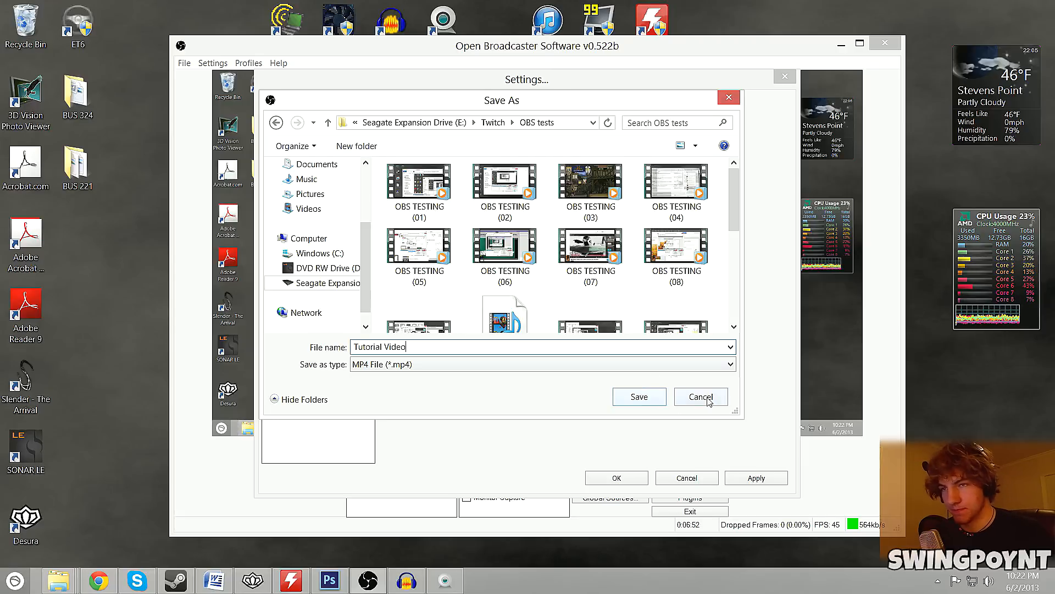
left_click(700, 397)
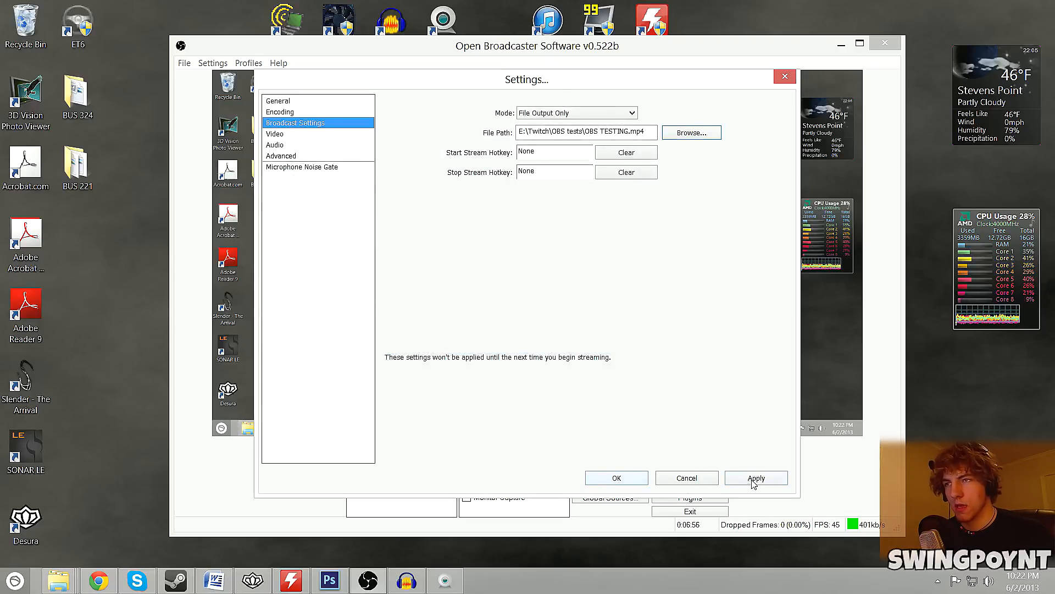
Apply and close the settings, then minimize OBS to the desktop.
left_click(616, 477)
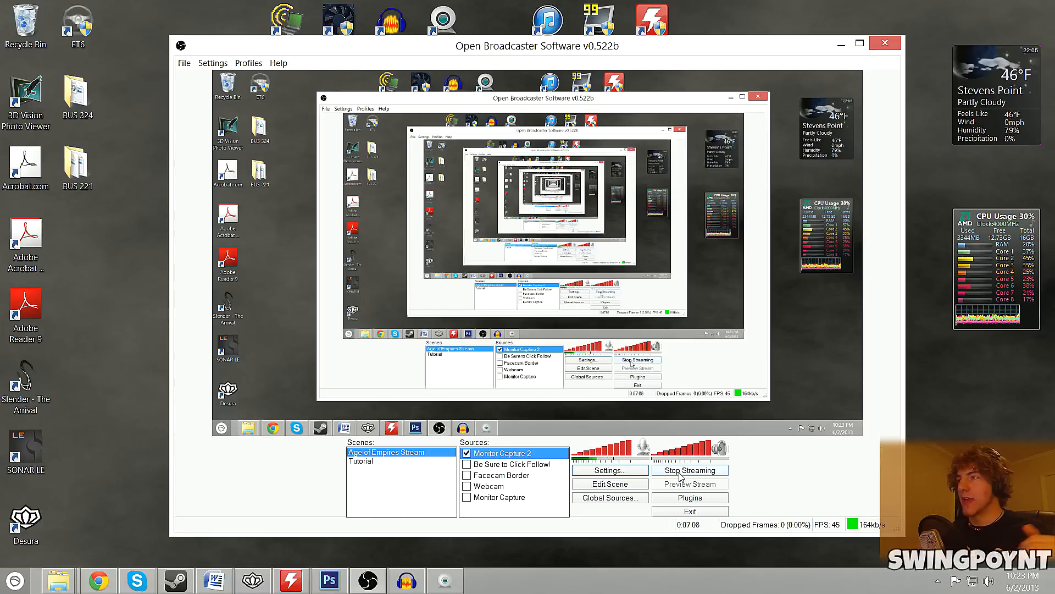
mouse_move(841, 44)
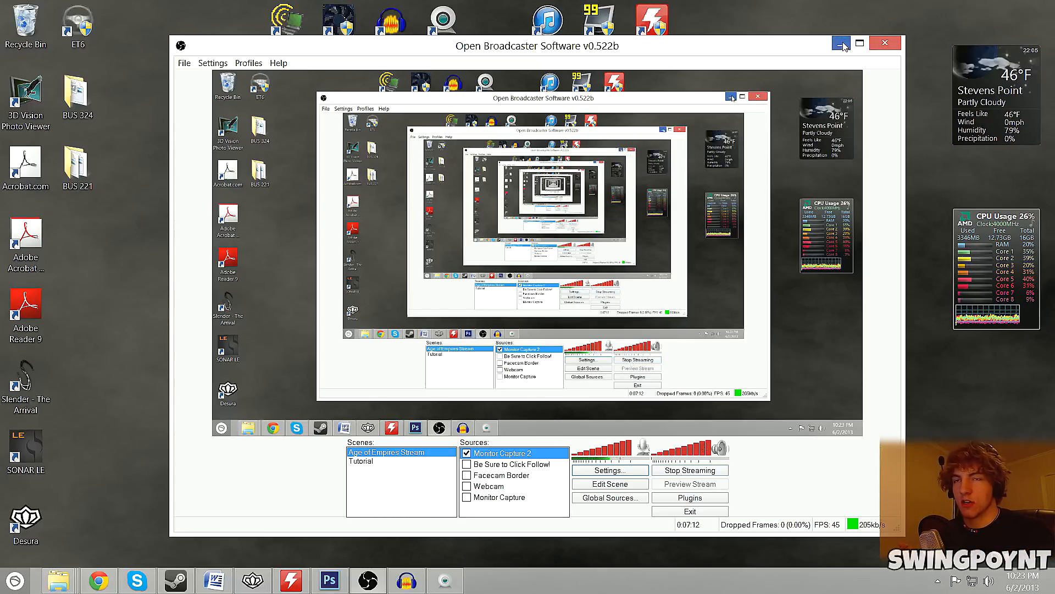
left_click(841, 43)
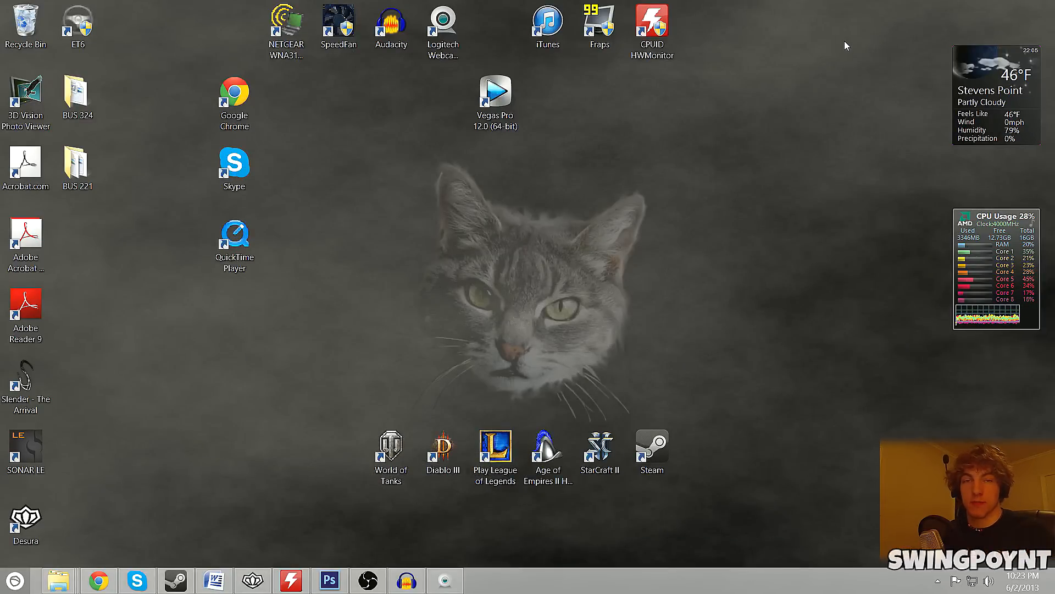